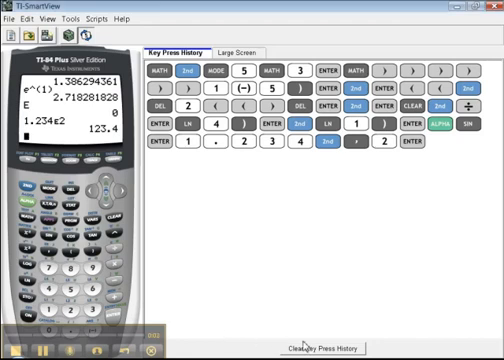
mouse_move(103, 259)
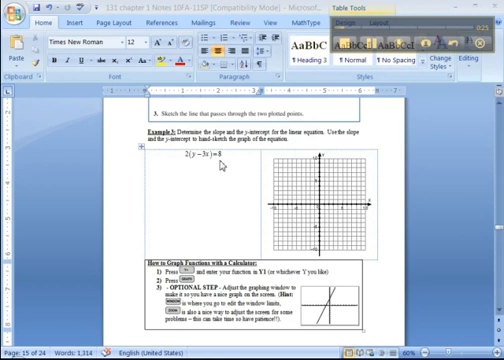
Scroll the Word notes to find Example 3's equation 2(y − 3x) = 8
scroll("up", 3)
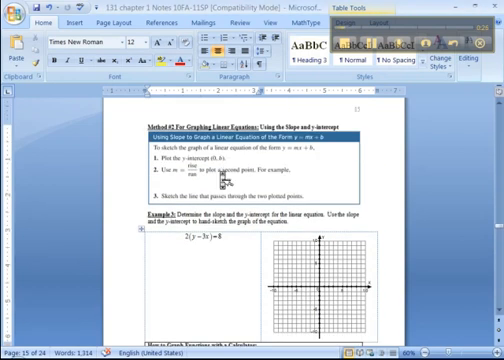
scroll("down", 3)
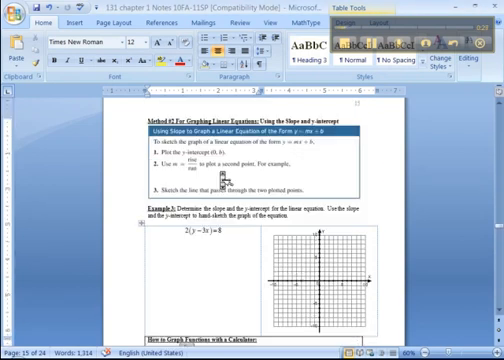
scroll("down", 3)
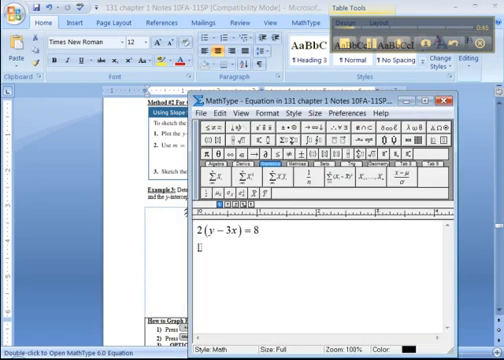
Rewrite 2(y − 3x) = 8 in MathType as 2y = 6x + 8, then y = 3x + 4
type("2y − 6x = 8")
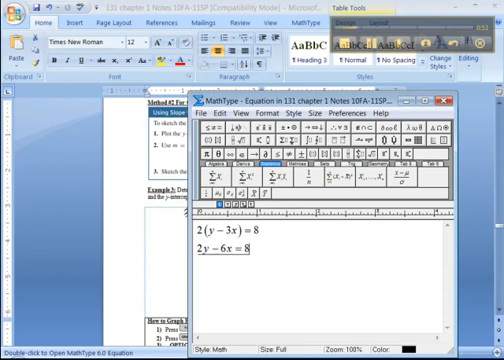
type("2y =")
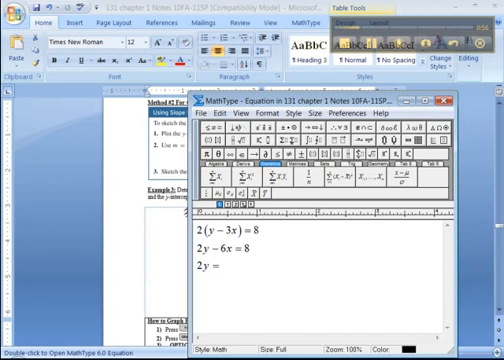
type("6x +")
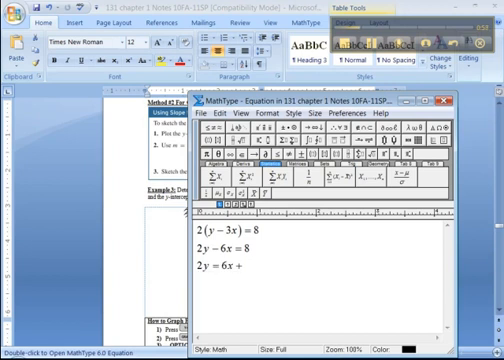
type("+8")
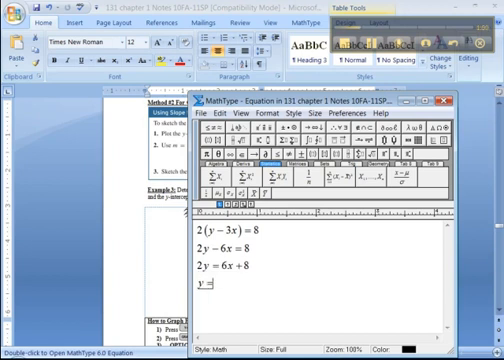
type("3x")
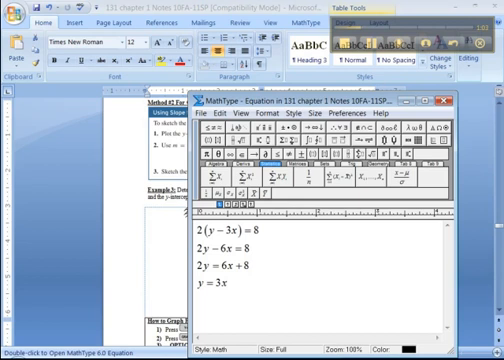
type("+ 4")
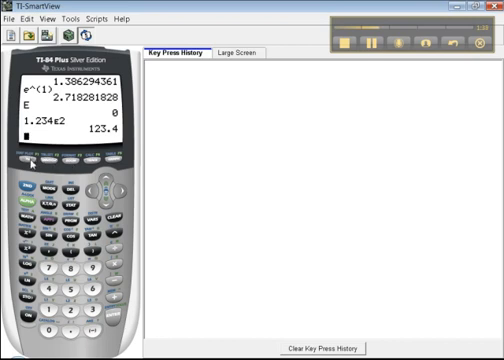
Open the Y= function list and enter 3X as the start of Y1
left_click(33, 166)
type("3")
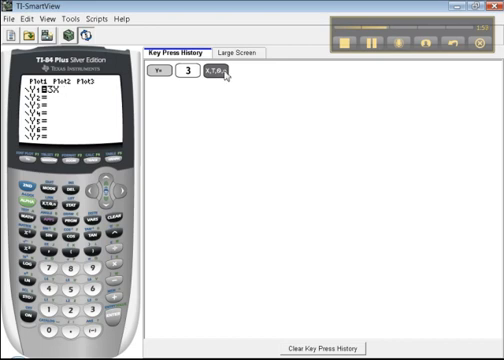
left_click(220, 73)
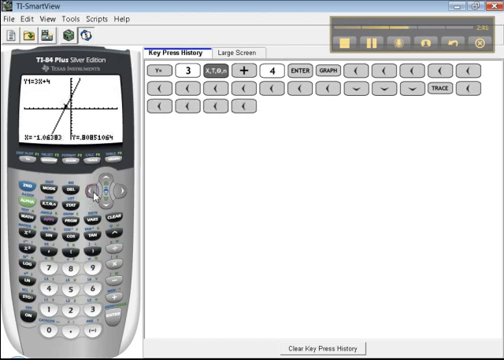
Trace the trace point along the graphed line Y1 = 3X + 4
left_click(110, 193)
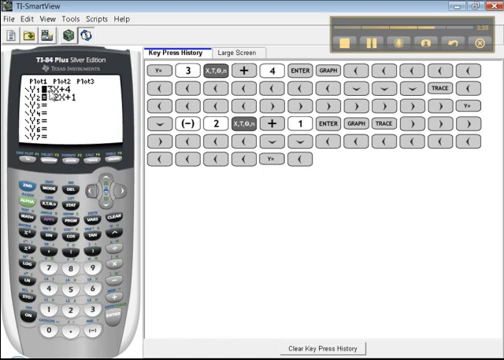
mouse_move(218, 261)
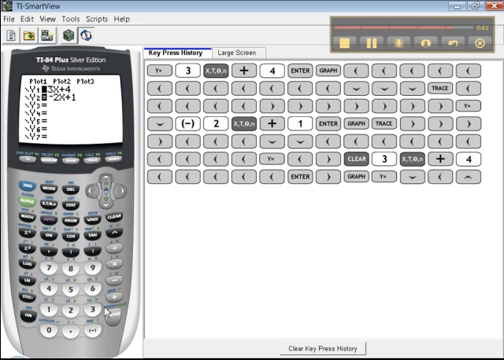
Set Y1's graph style to a thick line, then return to the Y= list
left_click(97, 189)
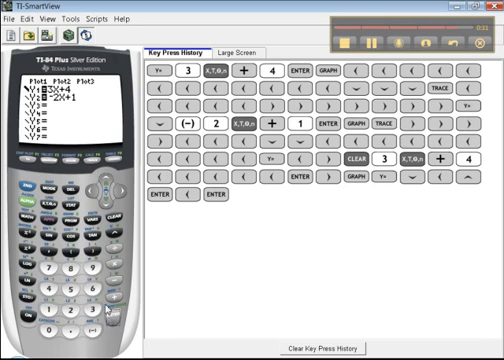
mouse_move(116, 168)
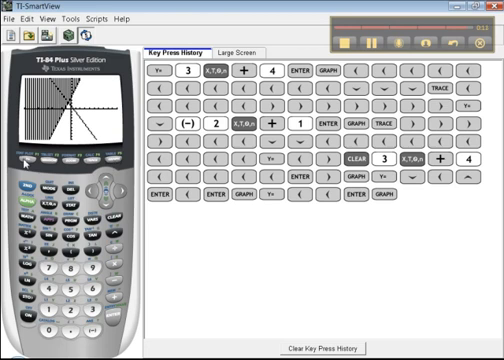
left_click(24, 179)
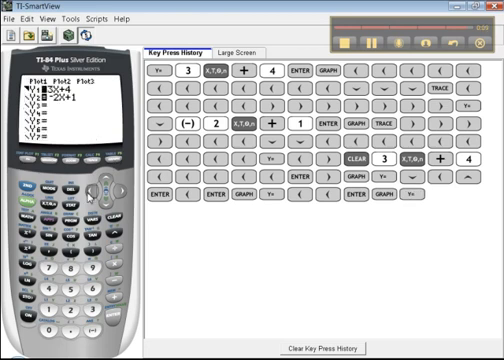